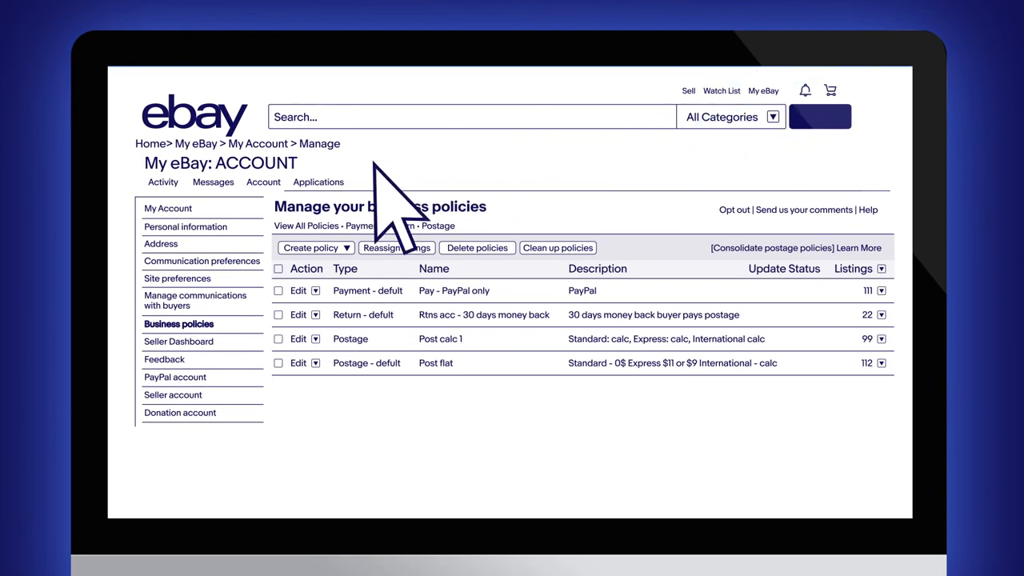
mouse_move(232, 304)
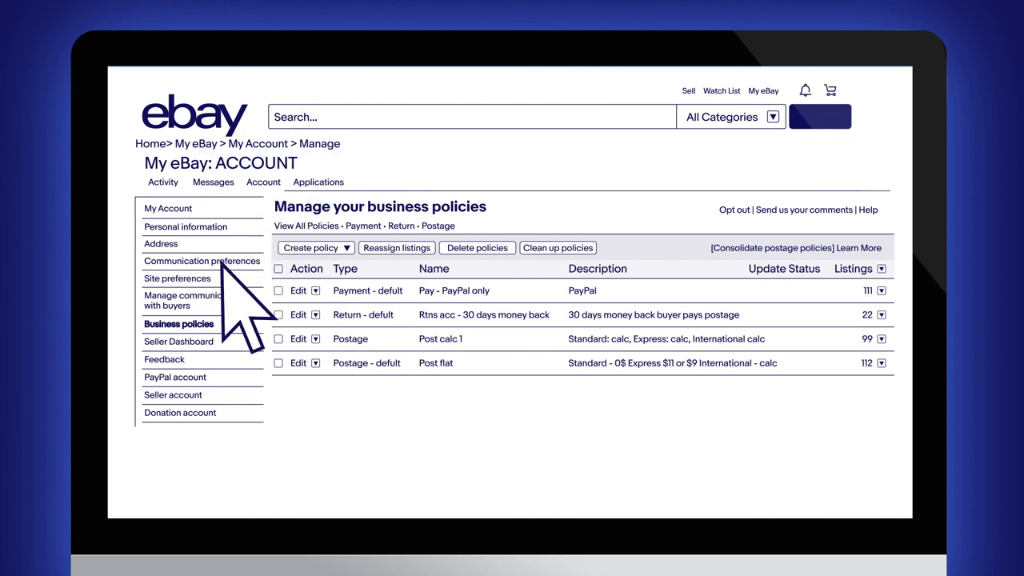